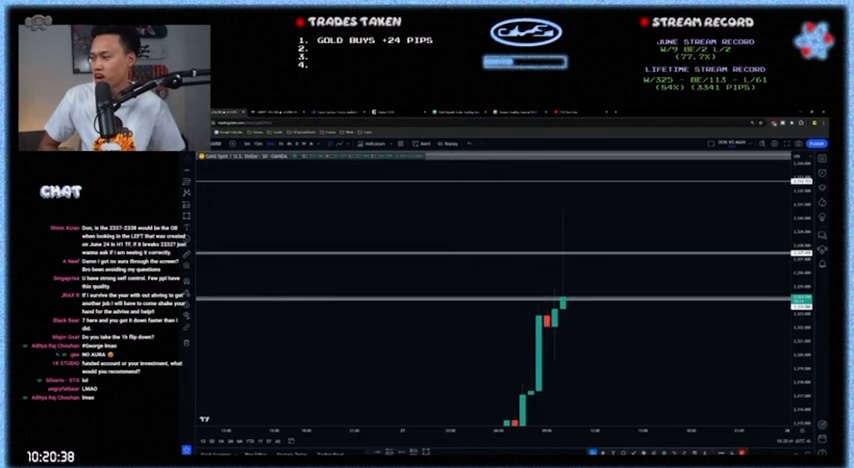
scroll("down", 3)
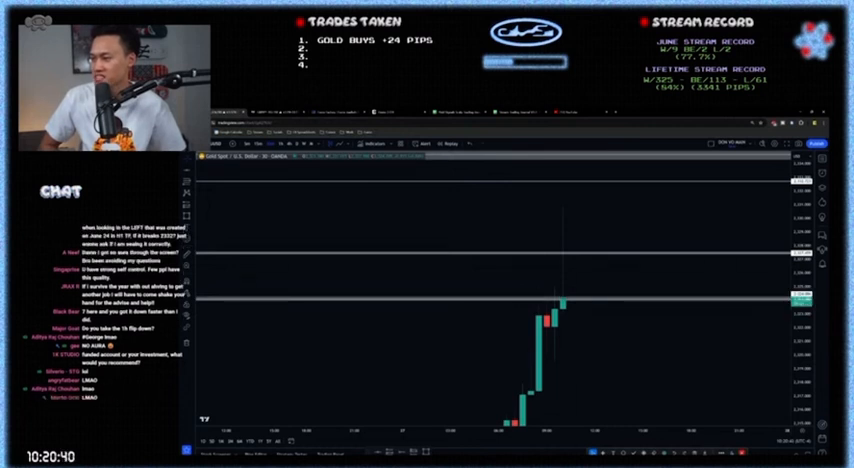